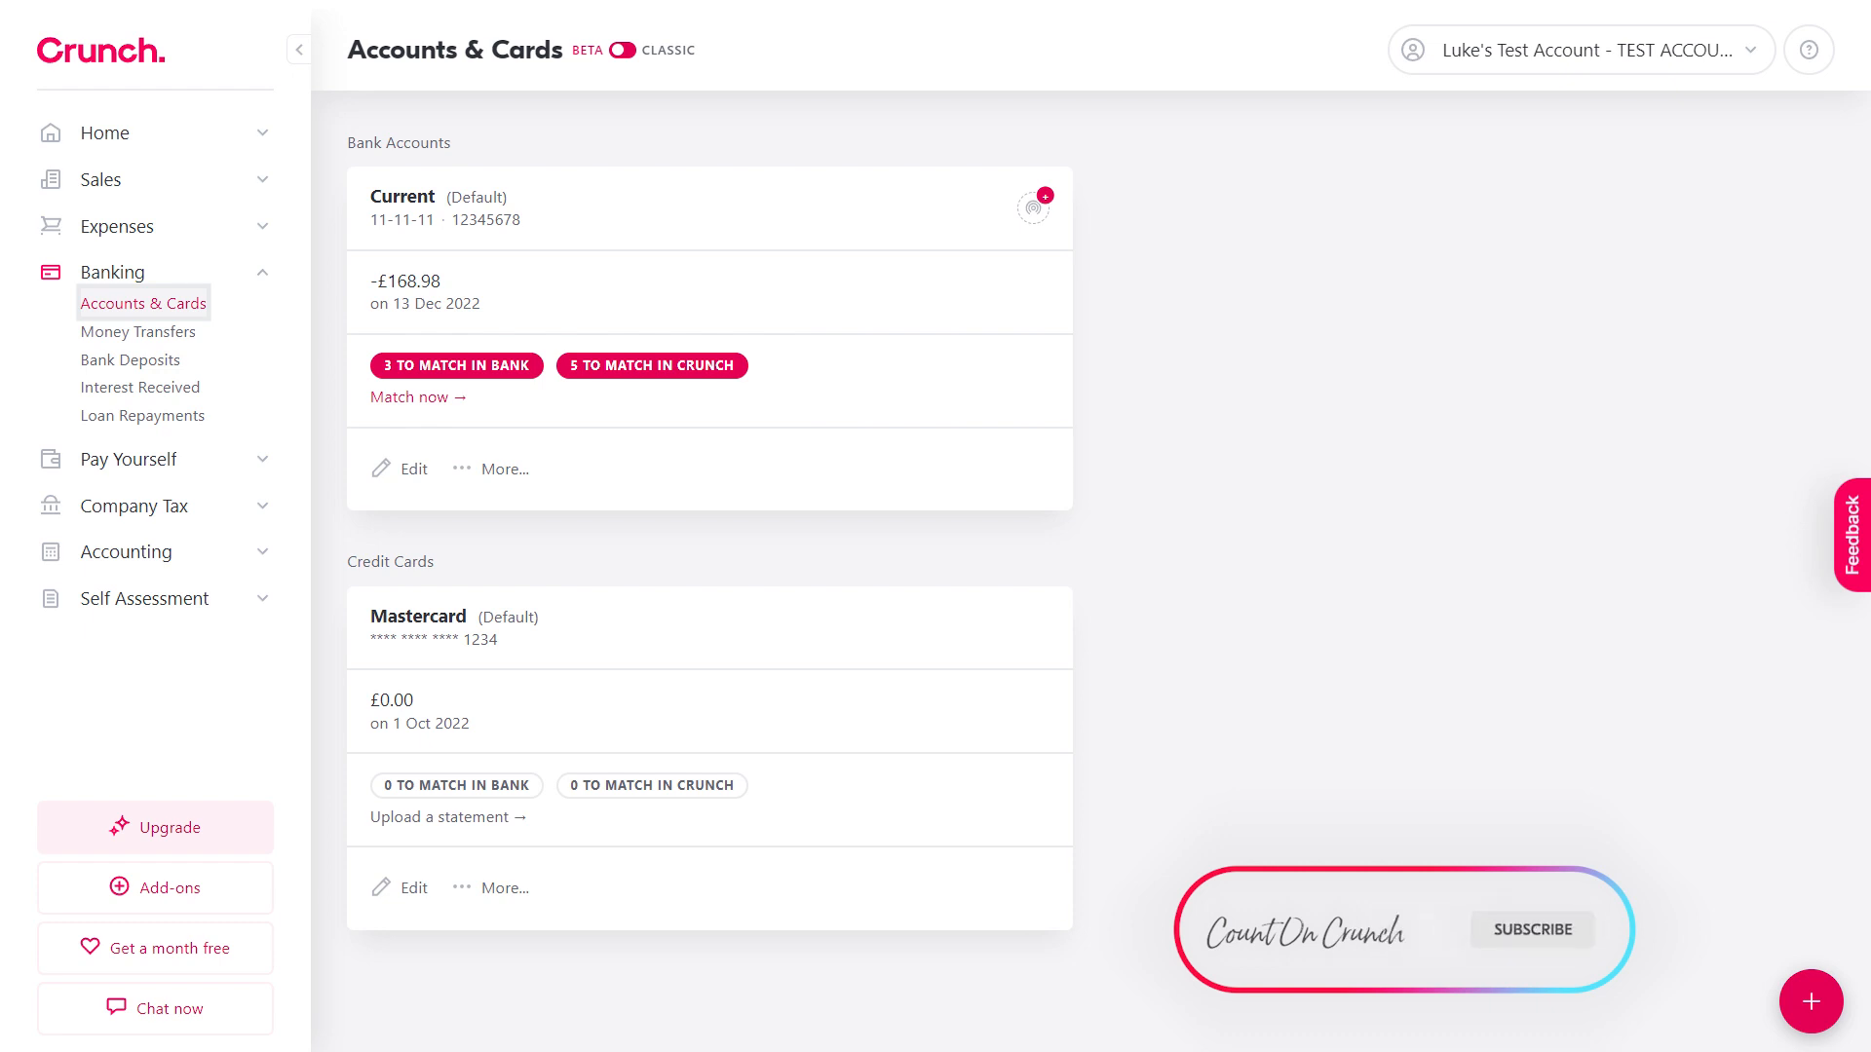
Begin reconciling the Current account from its card via Match now
left_click(1531, 930)
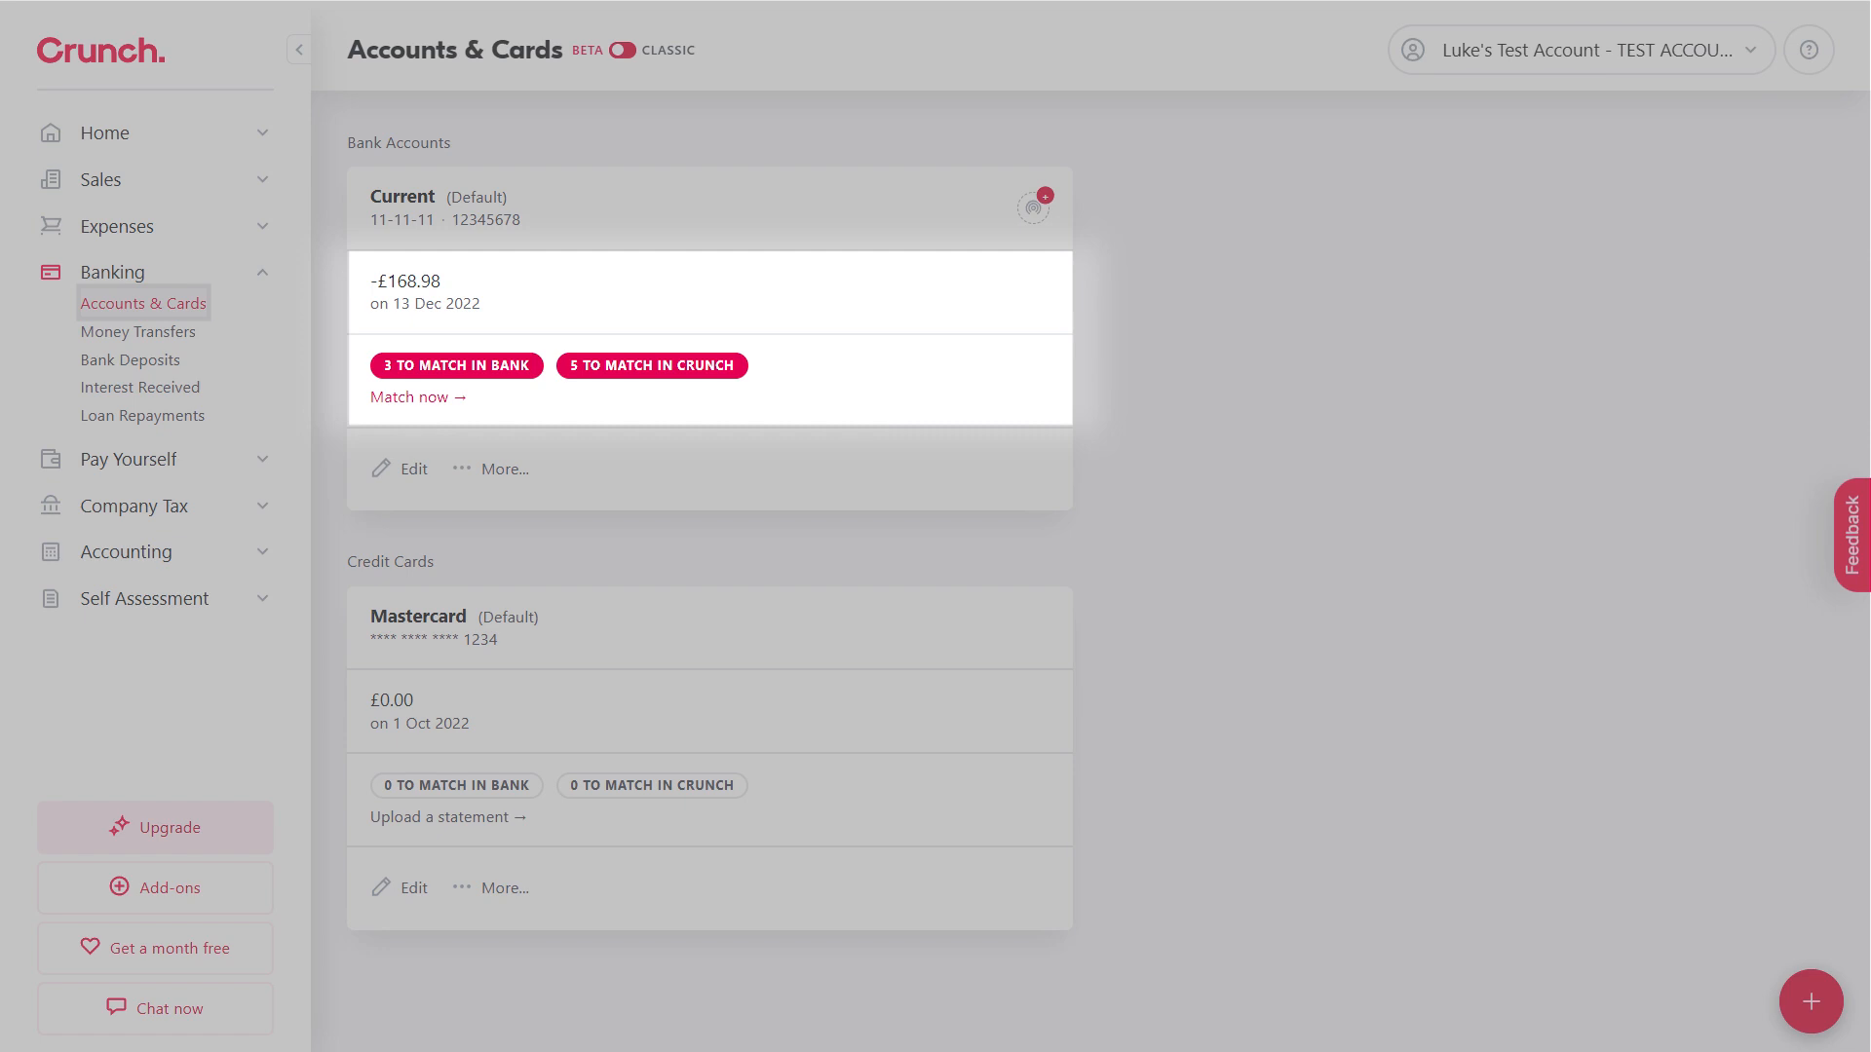
mouse_move(411, 398)
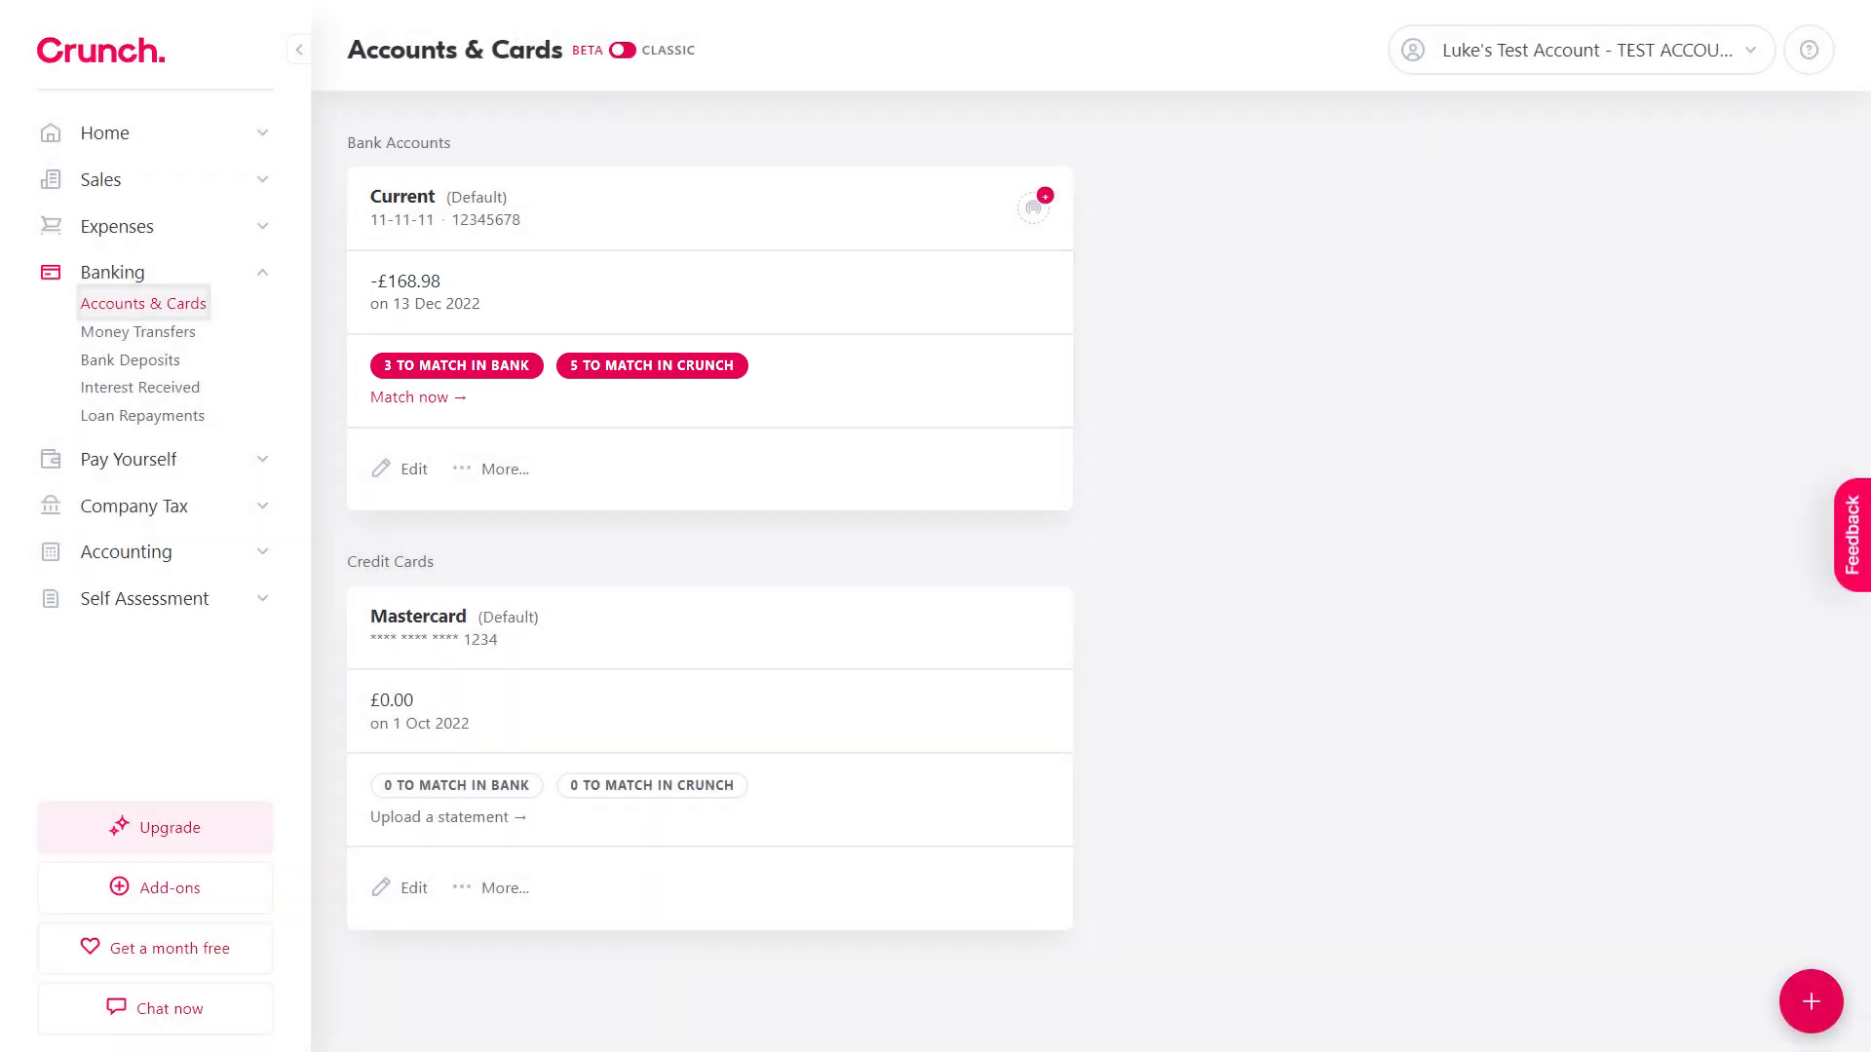
left_click(411, 396)
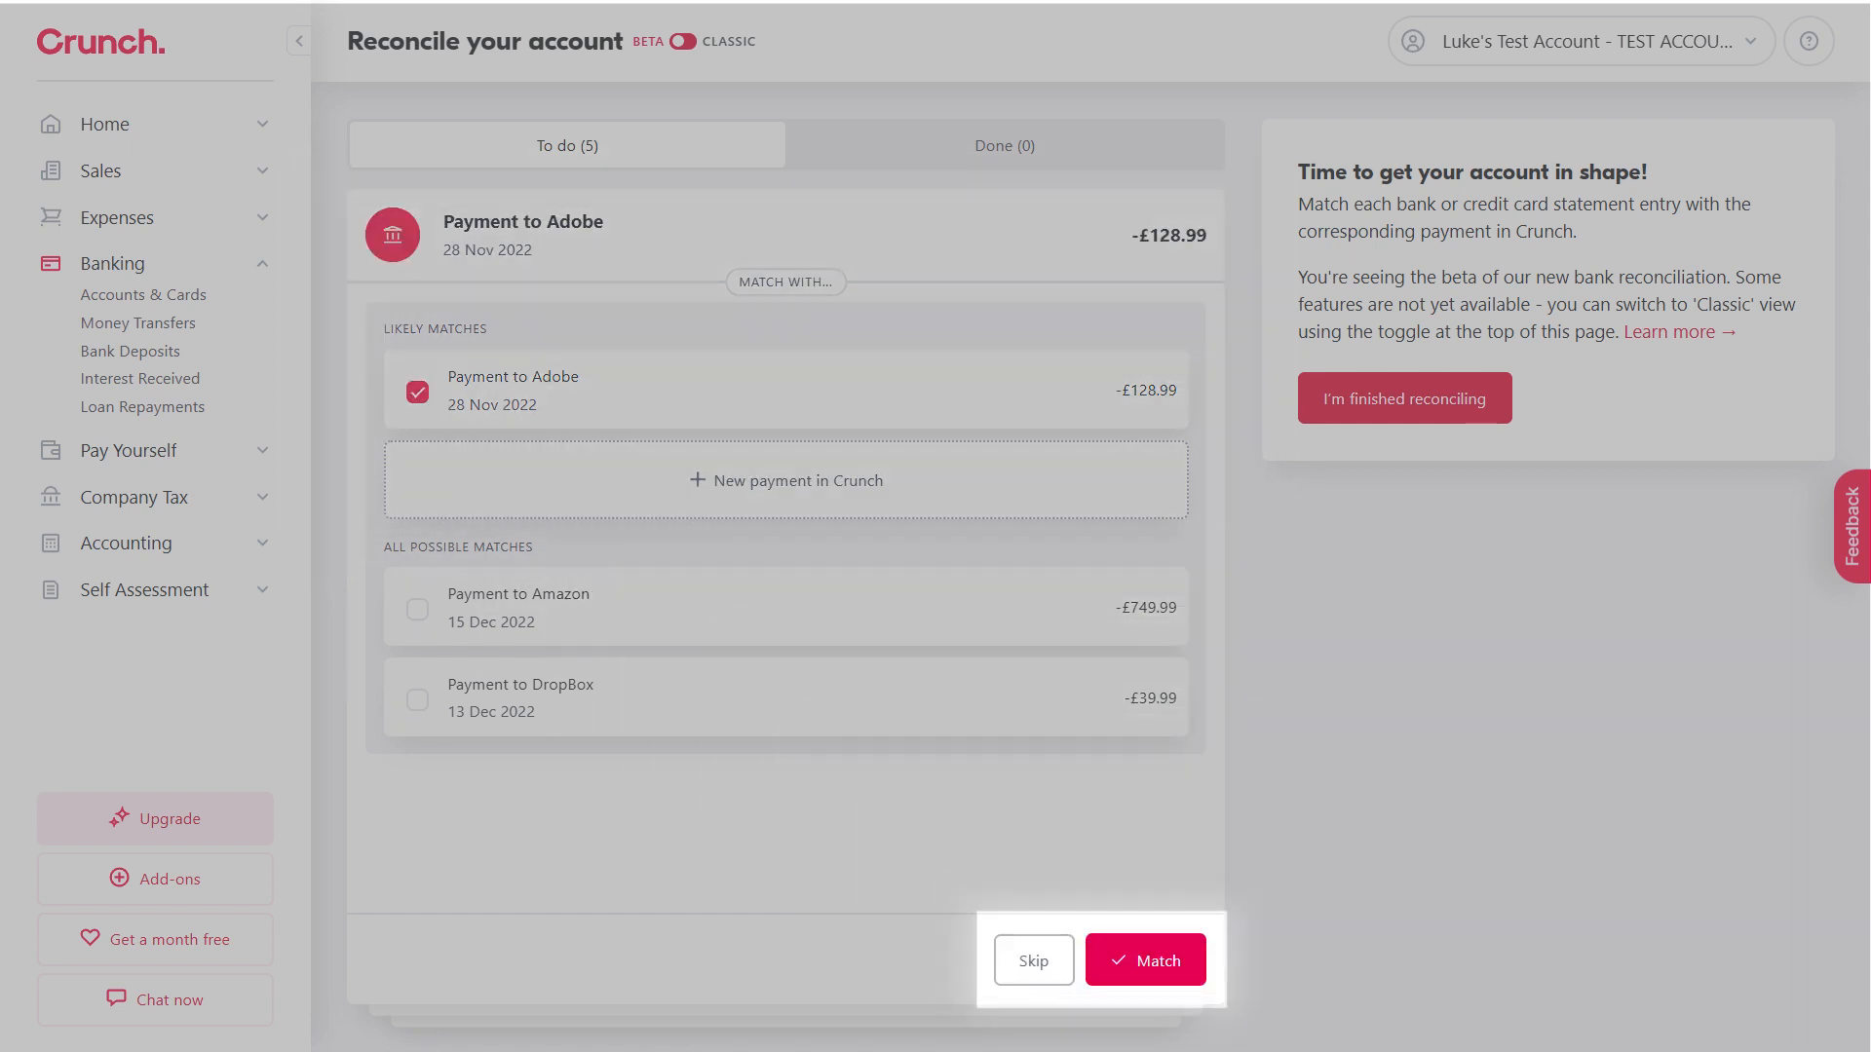
Match the Adobe, DropBox, DropBox refund and Bright On Digital entries to their likely Crunch records
left_click(1144, 959)
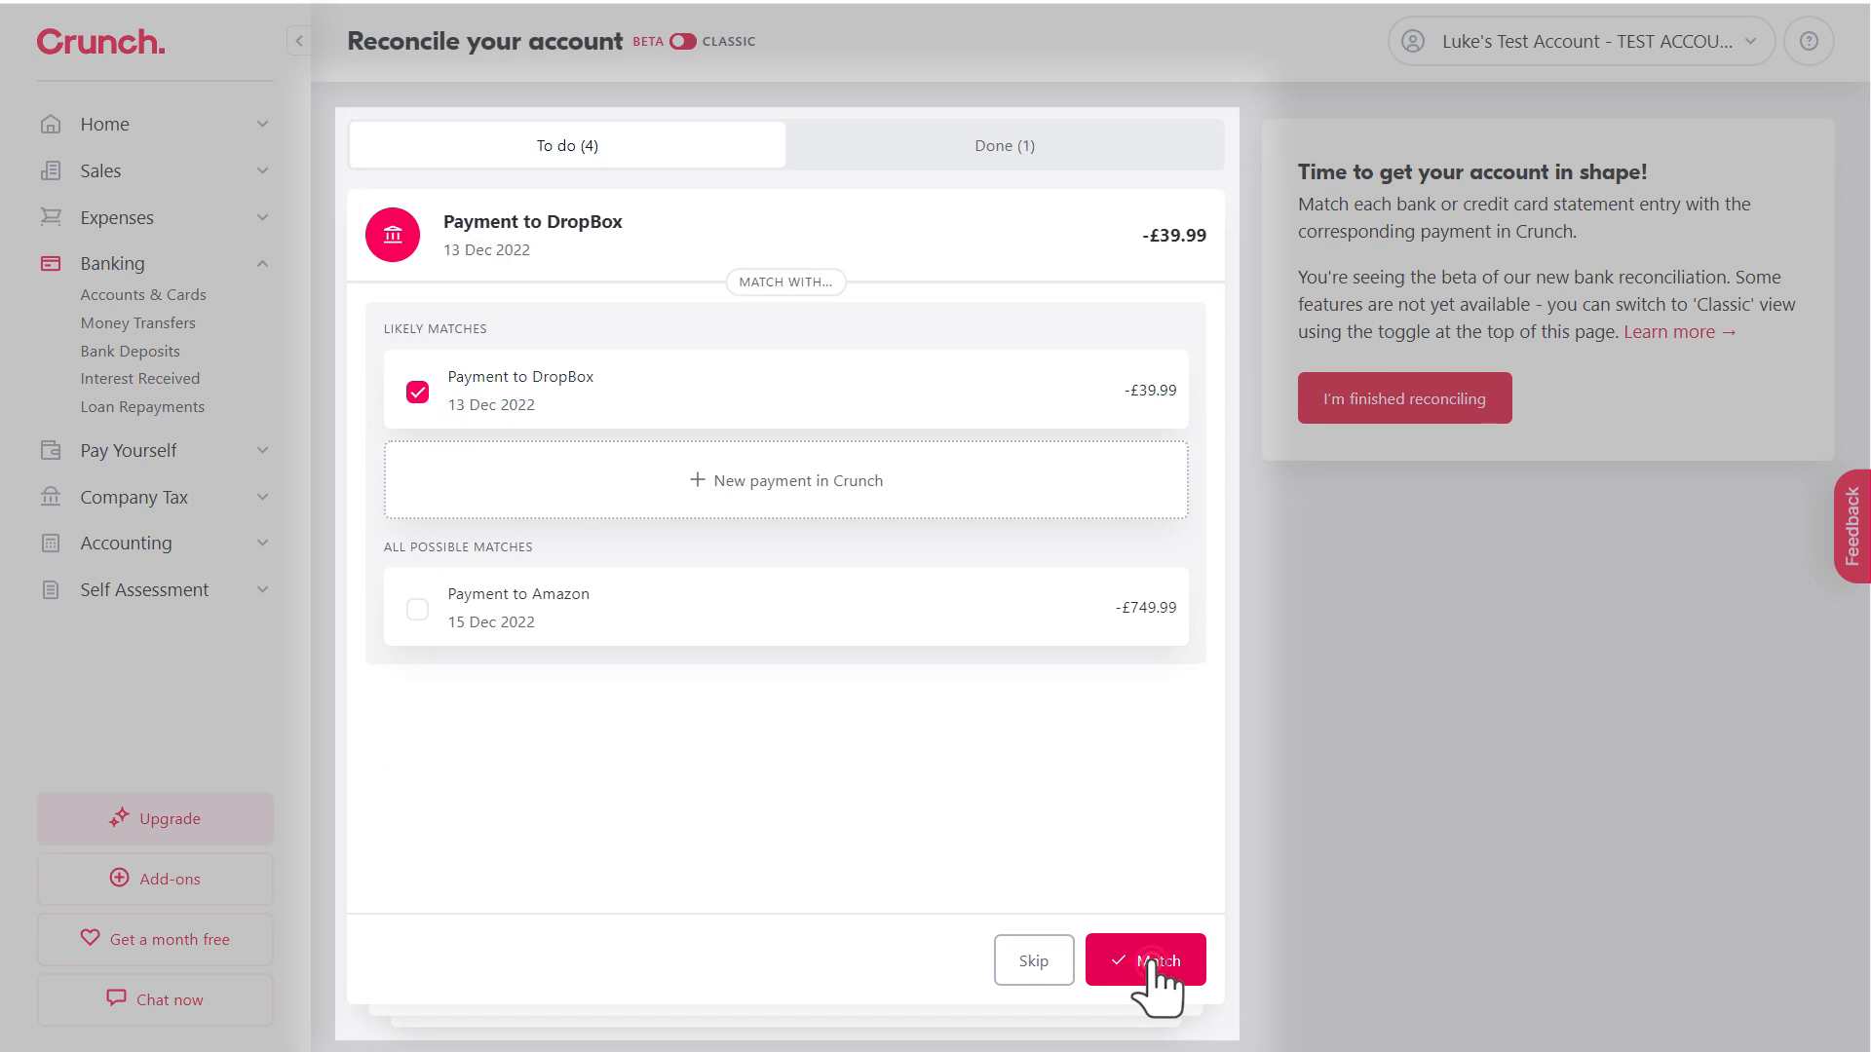
left_click(1144, 959)
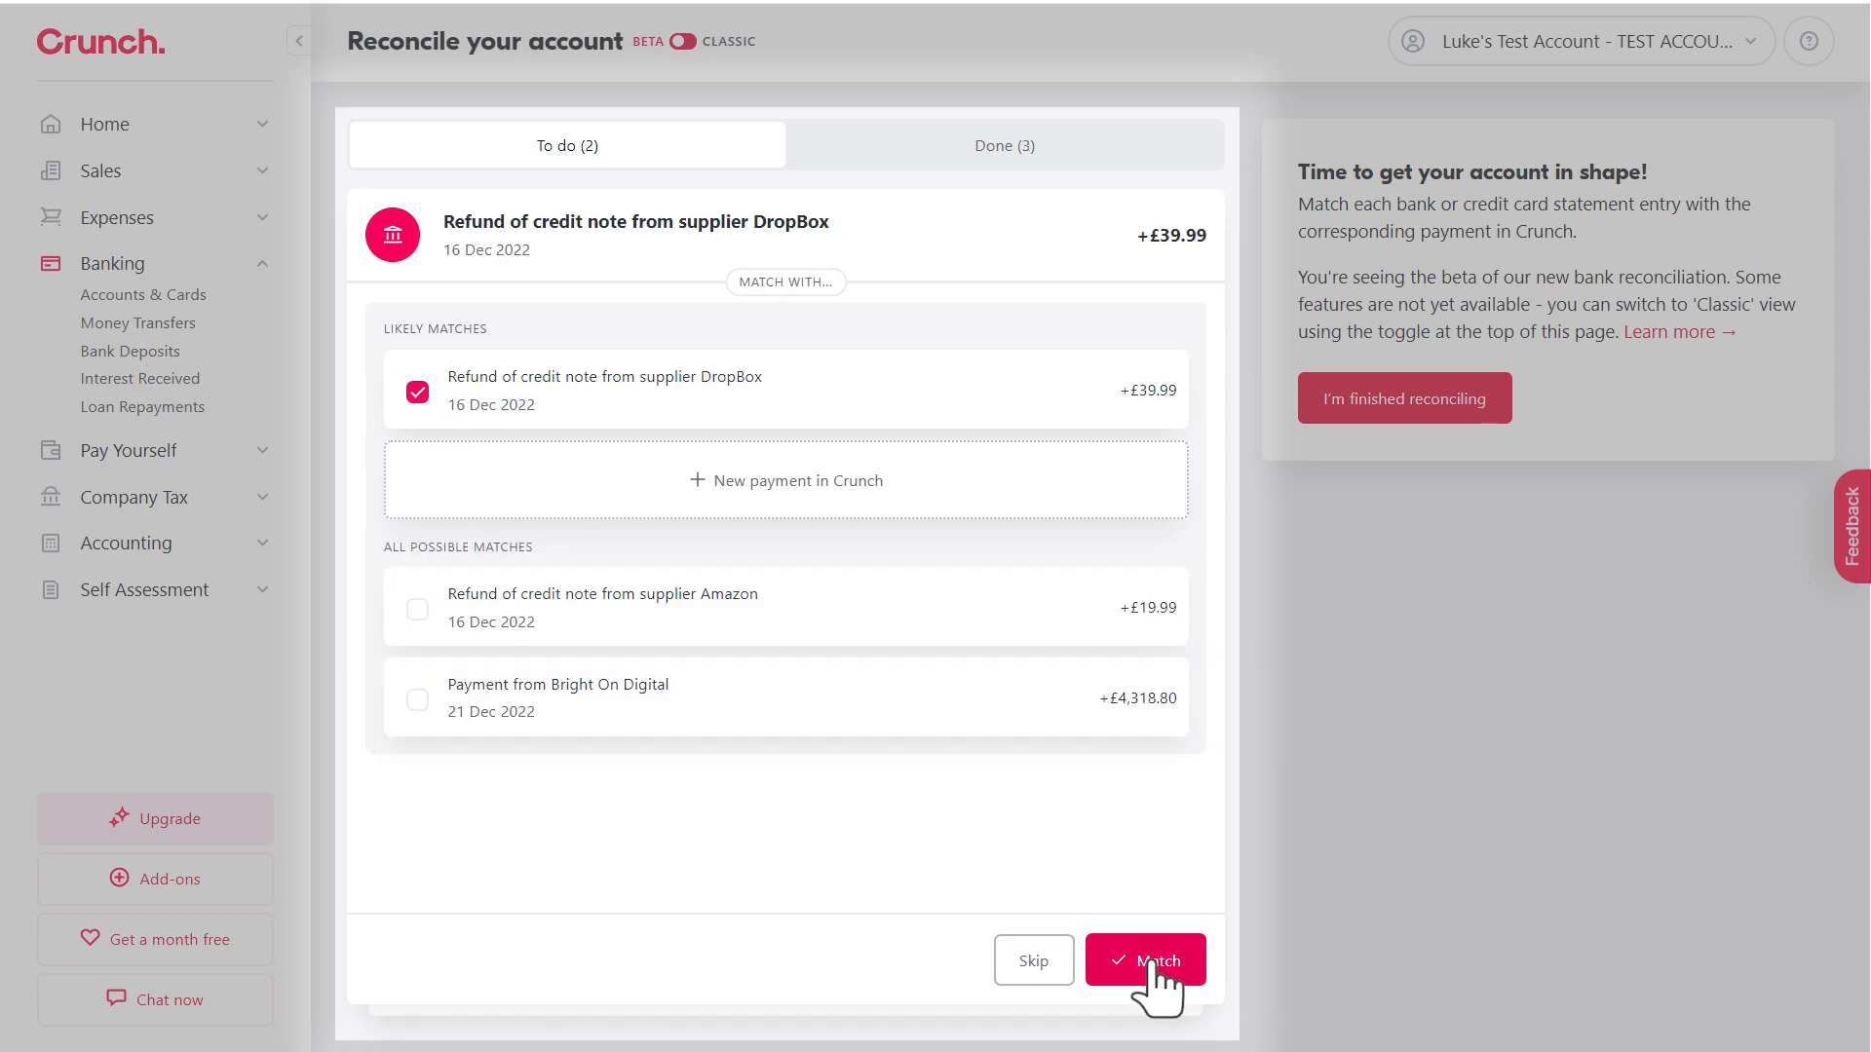
left_click(1144, 959)
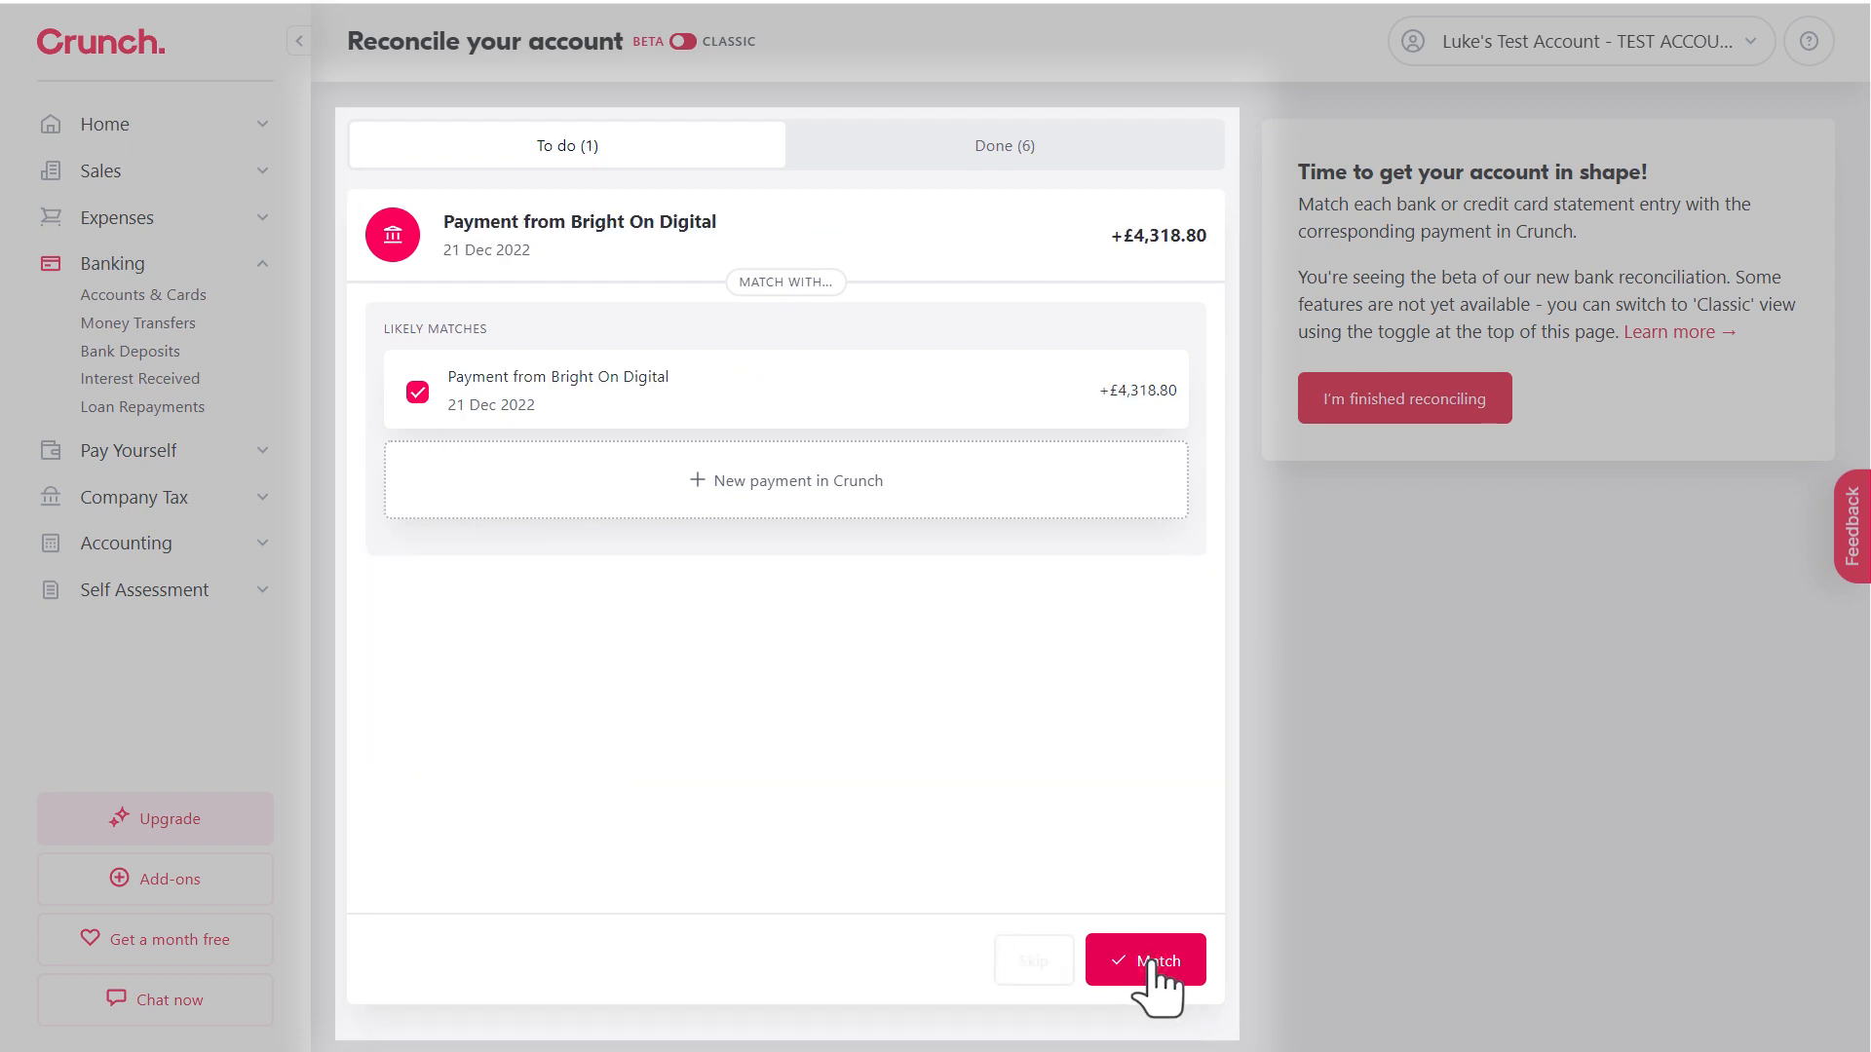
left_click(1144, 959)
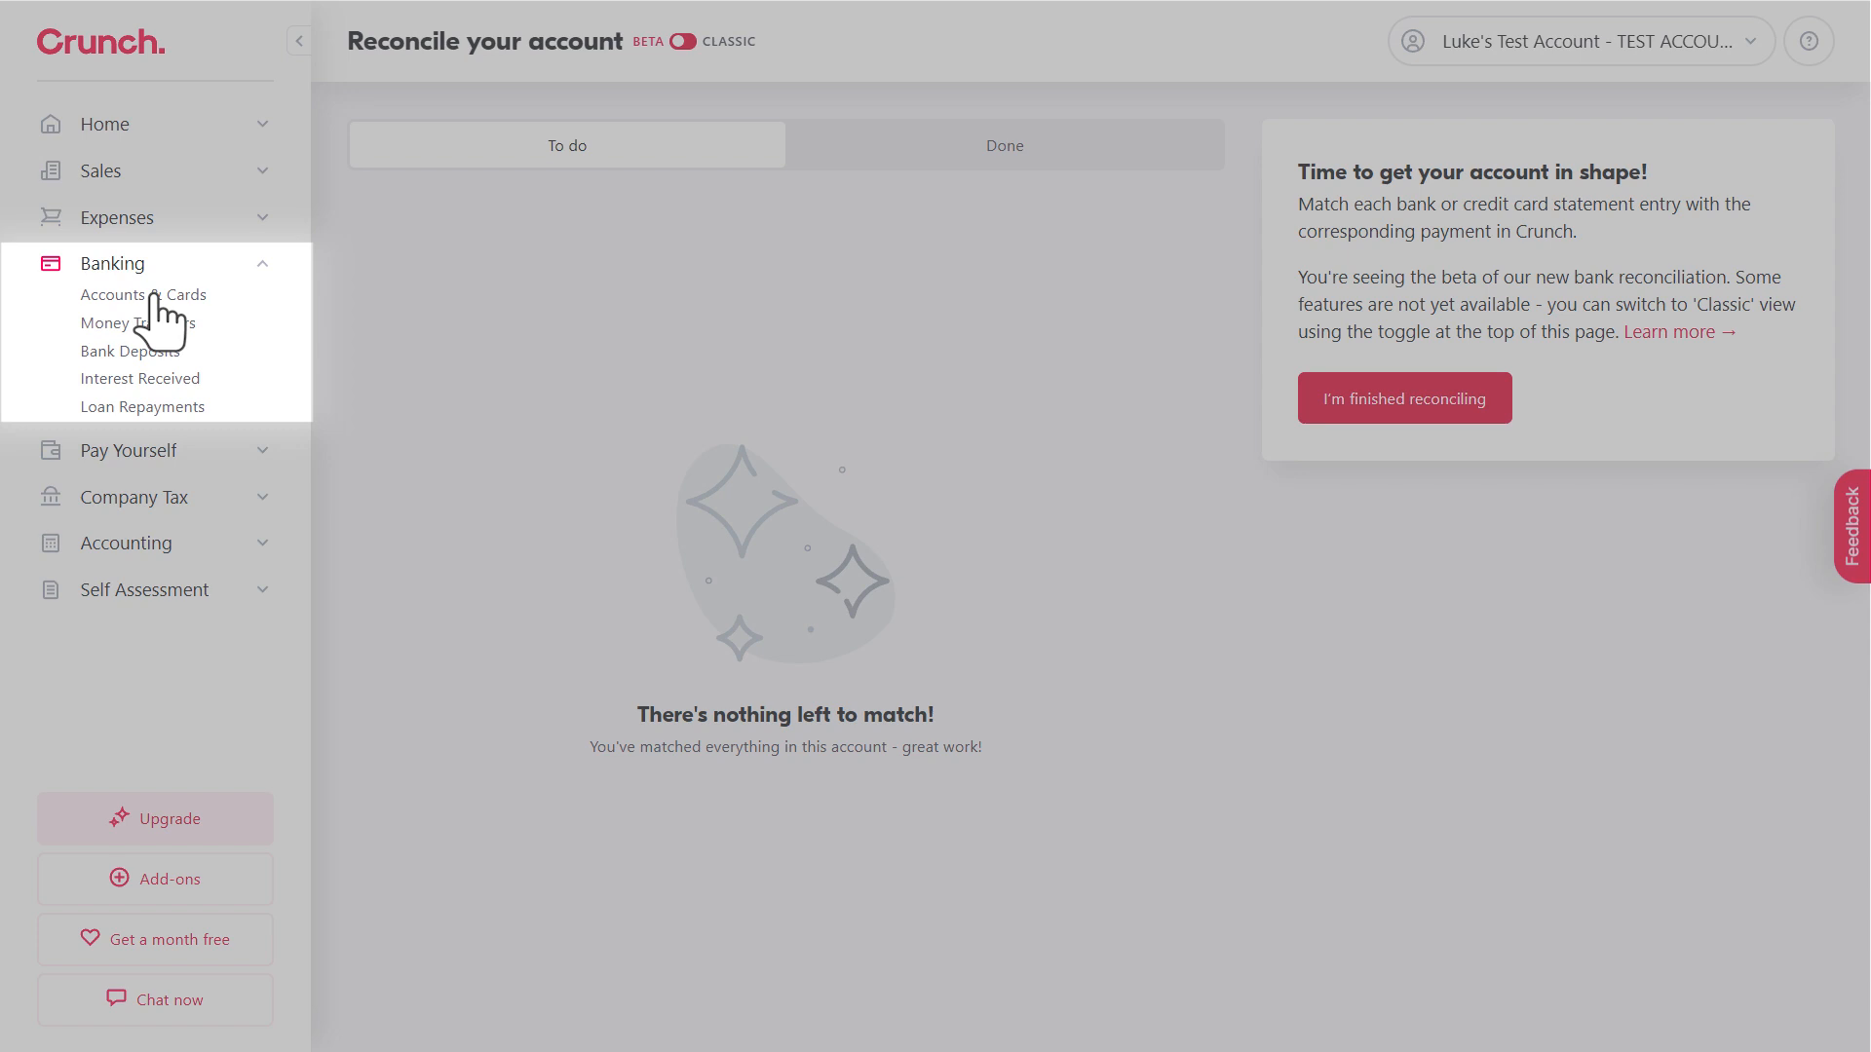
Go back to Accounts & Cards and reveal More options on the £3,579.81 Current account
left_click(143, 294)
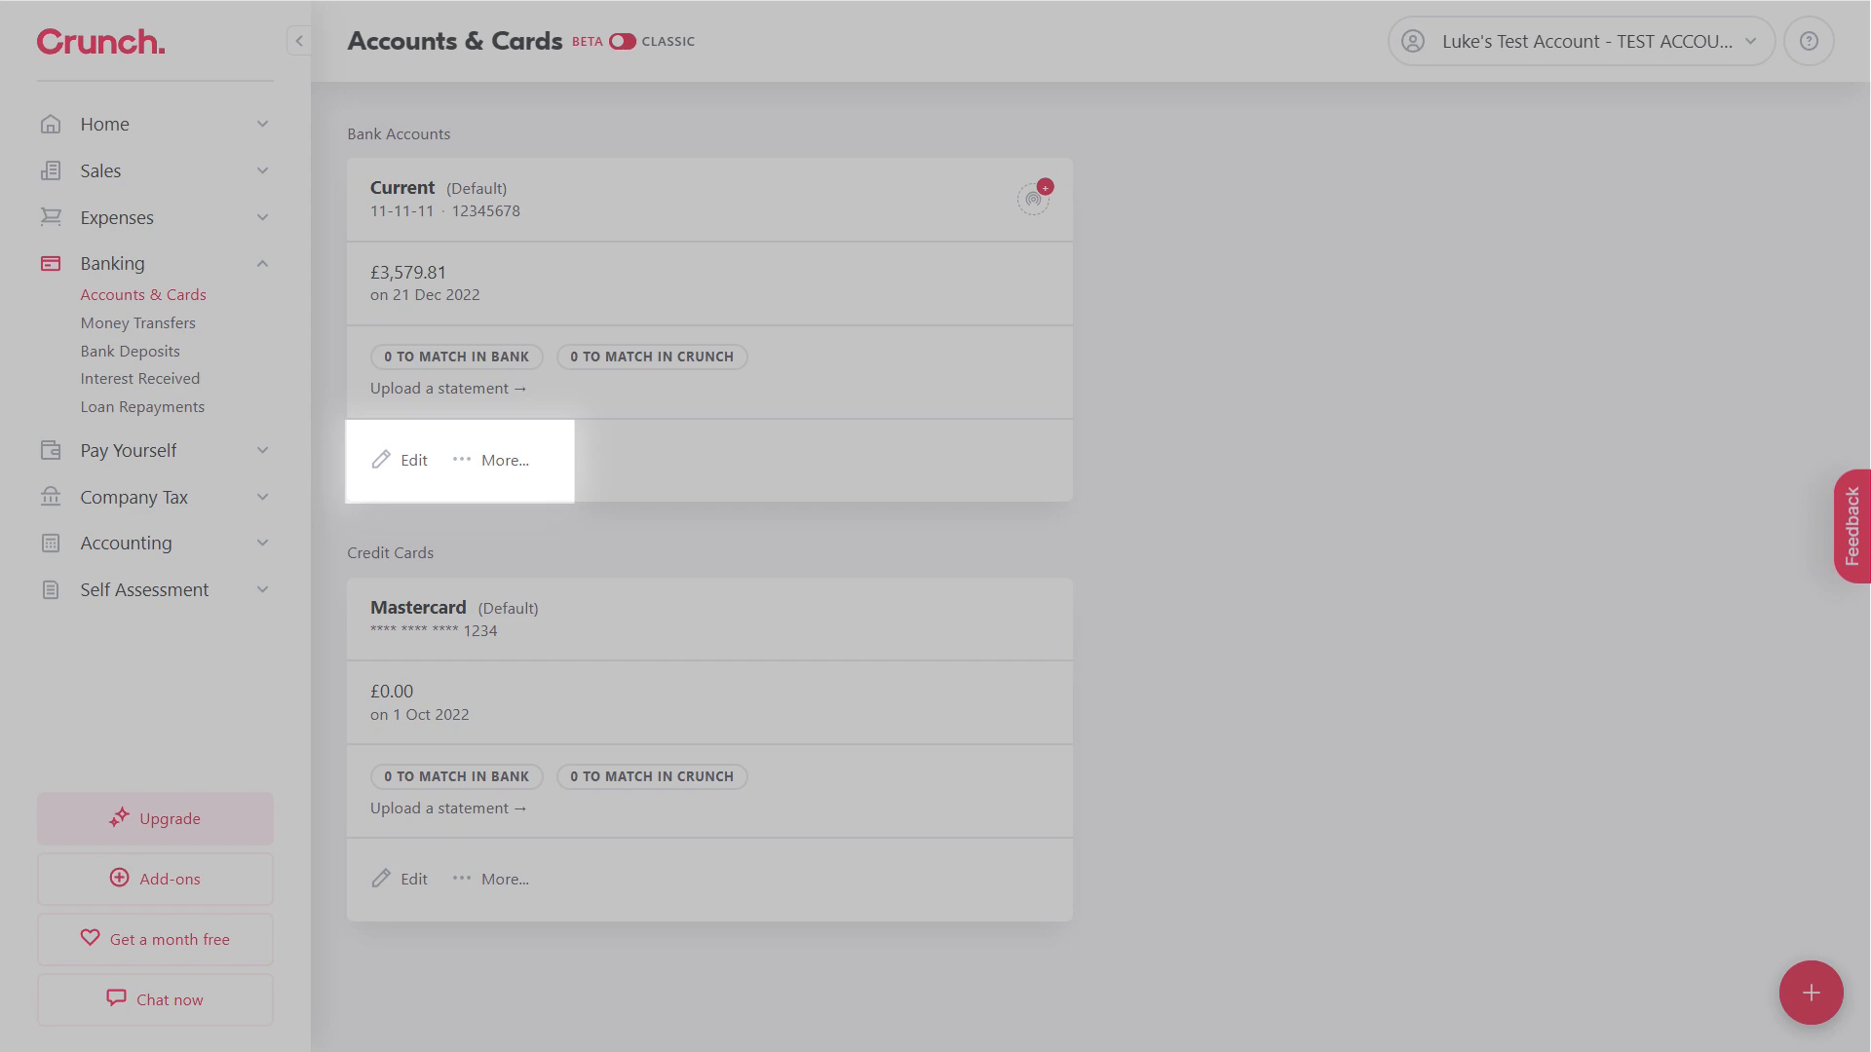
left_click(507, 460)
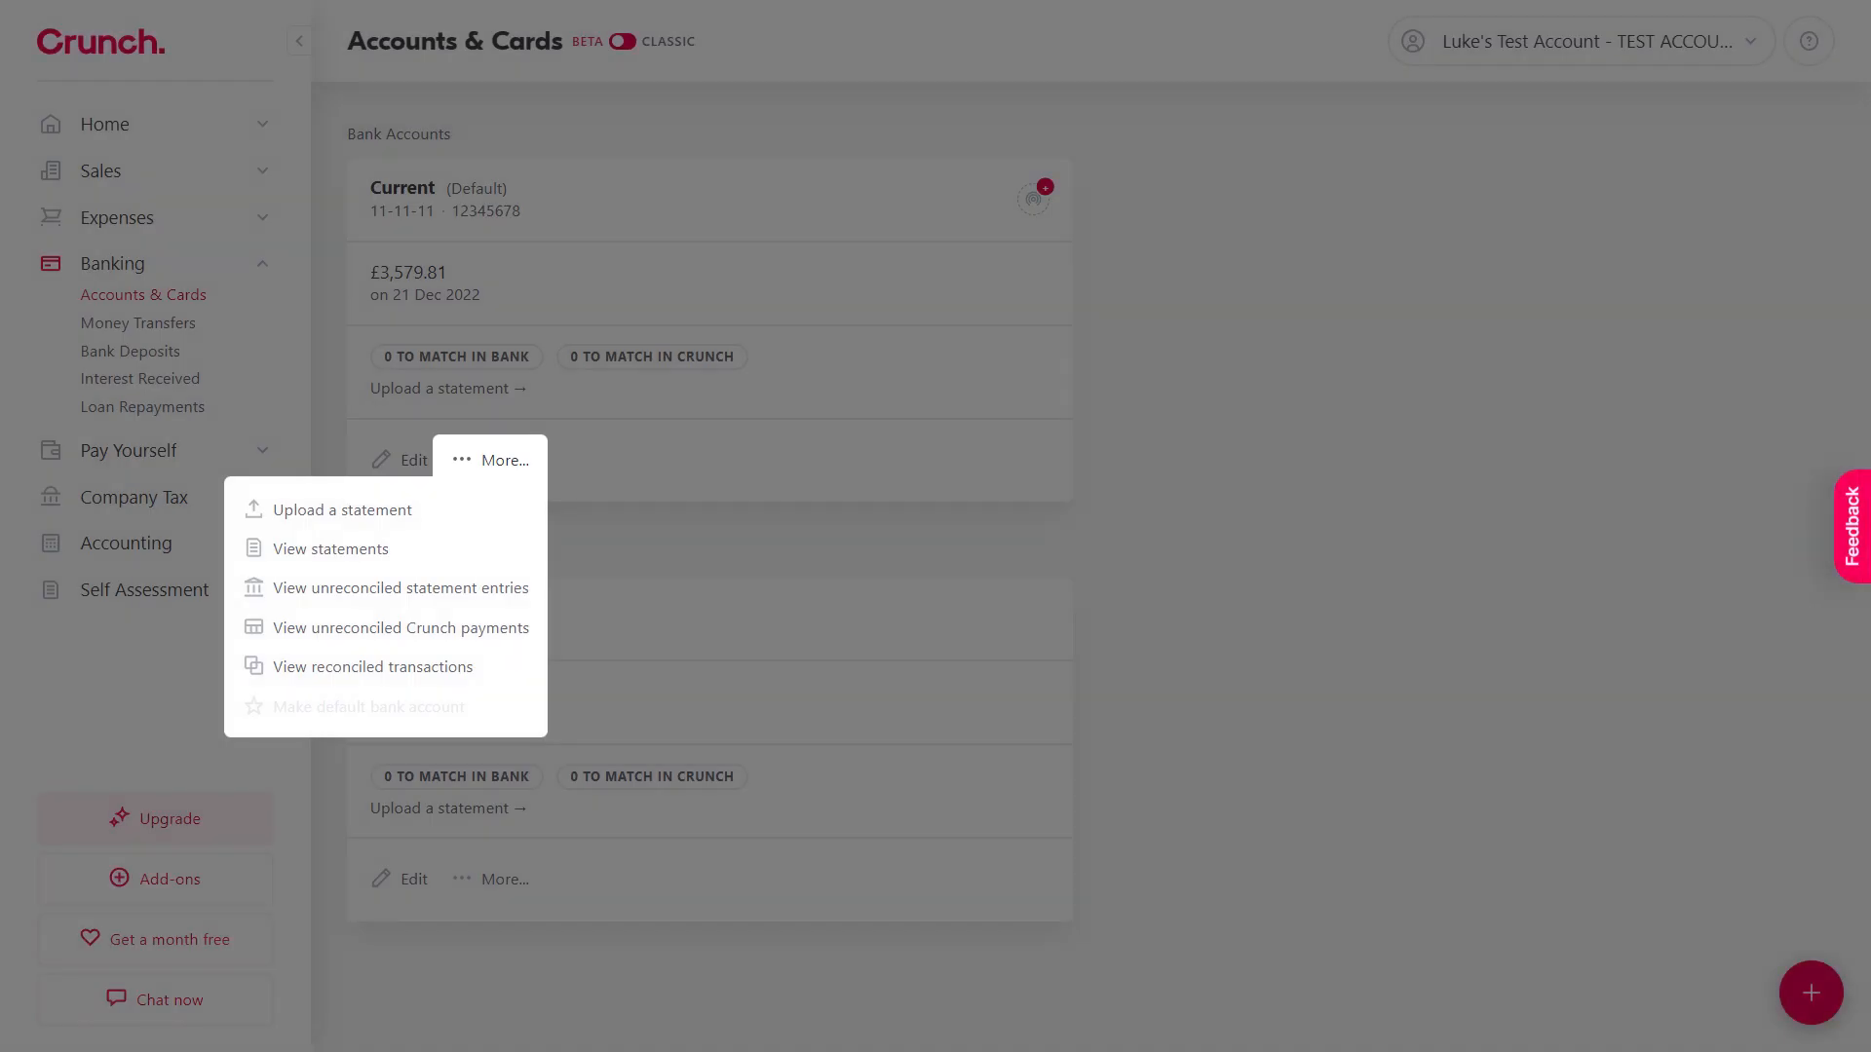